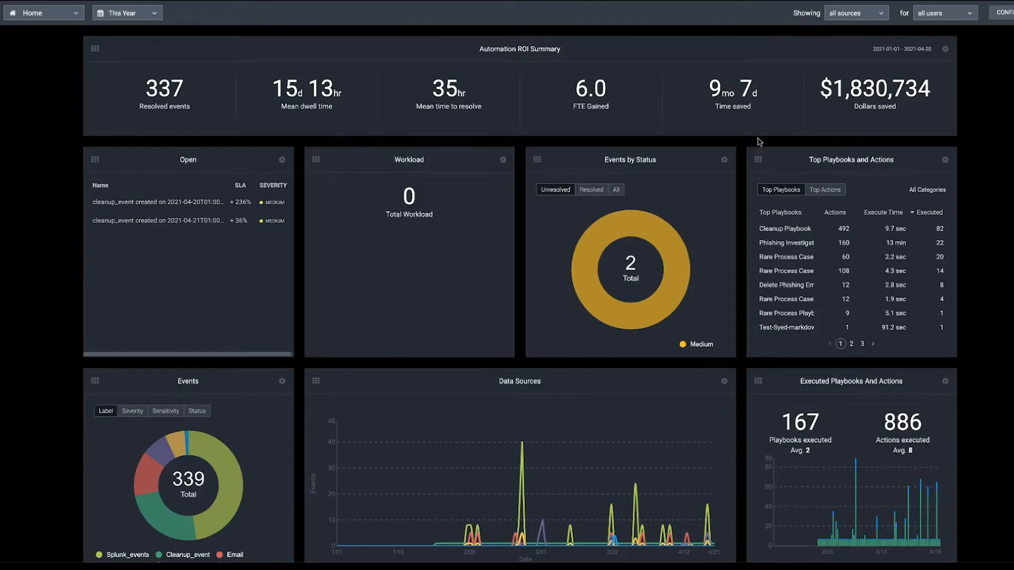
{"action": "mouse_move", "coordinate": [82, 30]}
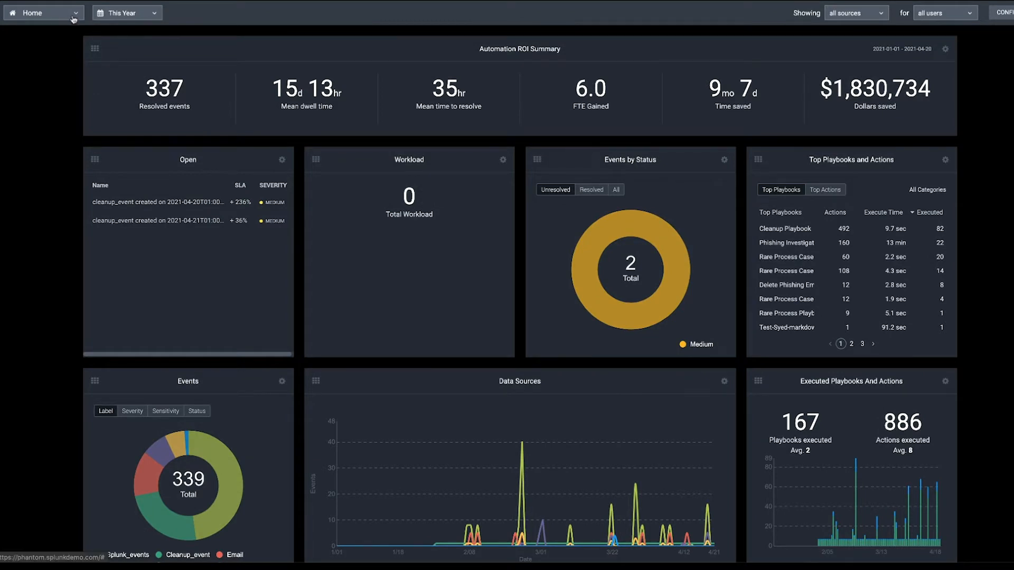
Go from Home to the Apps page listing the configured apps.
{"action": "left_click", "coordinate": [42, 13]}
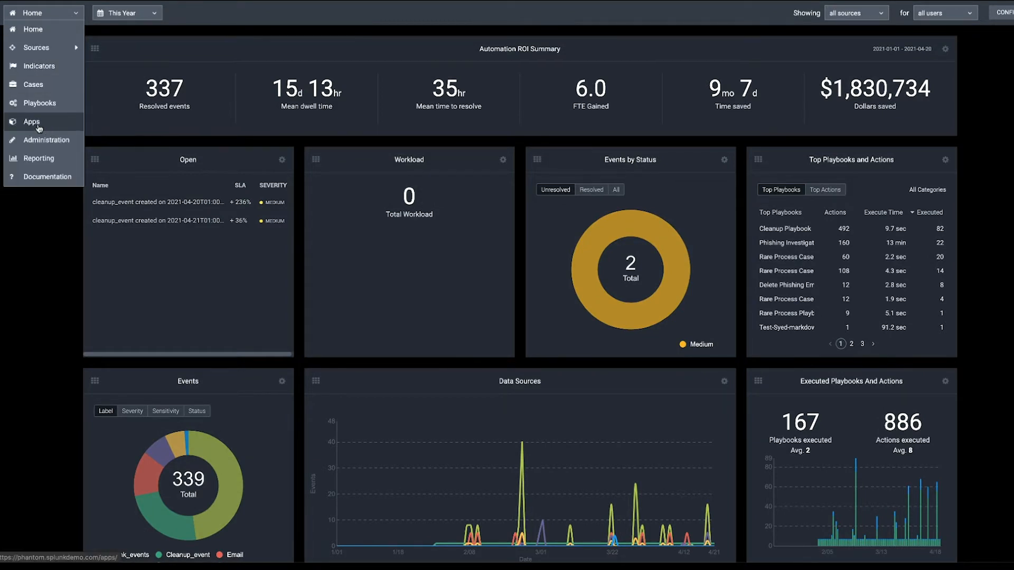
{"action": "left_click", "coordinate": [32, 121]}
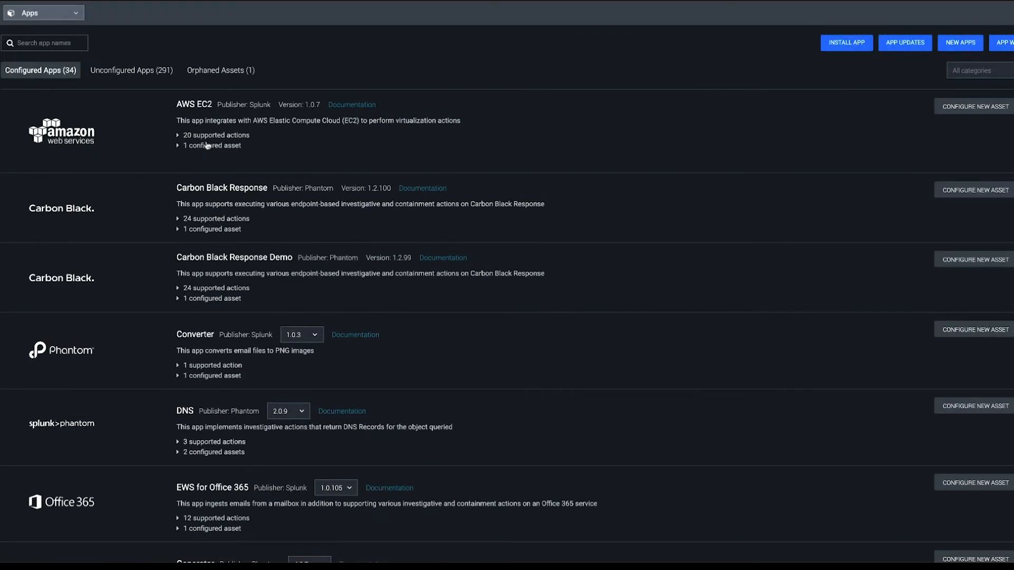
{"action": "mouse_move", "coordinate": [121, 110]}
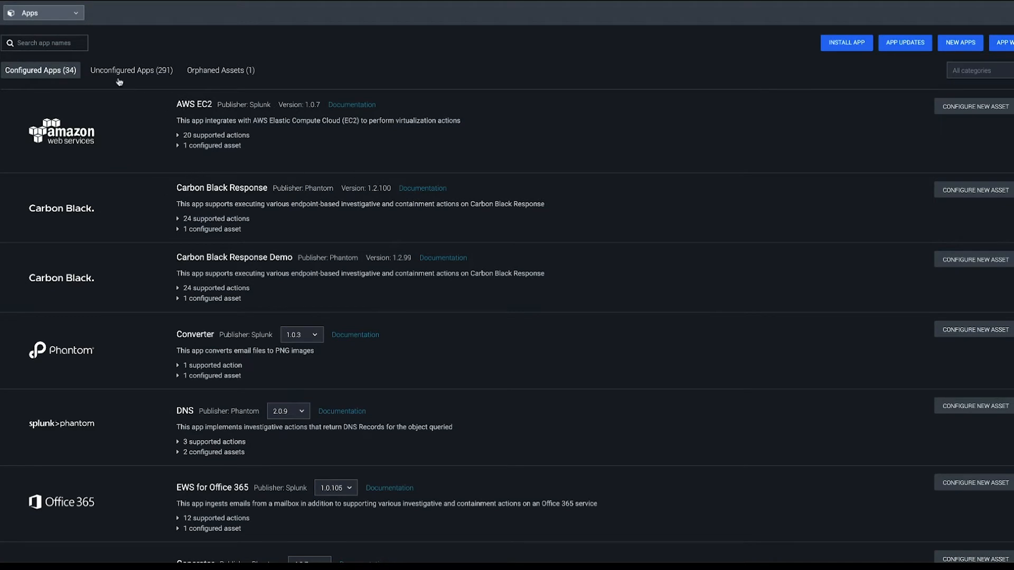
Search apps for 'virus' and reveal VirusTotal's one configured asset, virustotal_ian.
{"action": "left_click", "coordinate": [131, 70]}
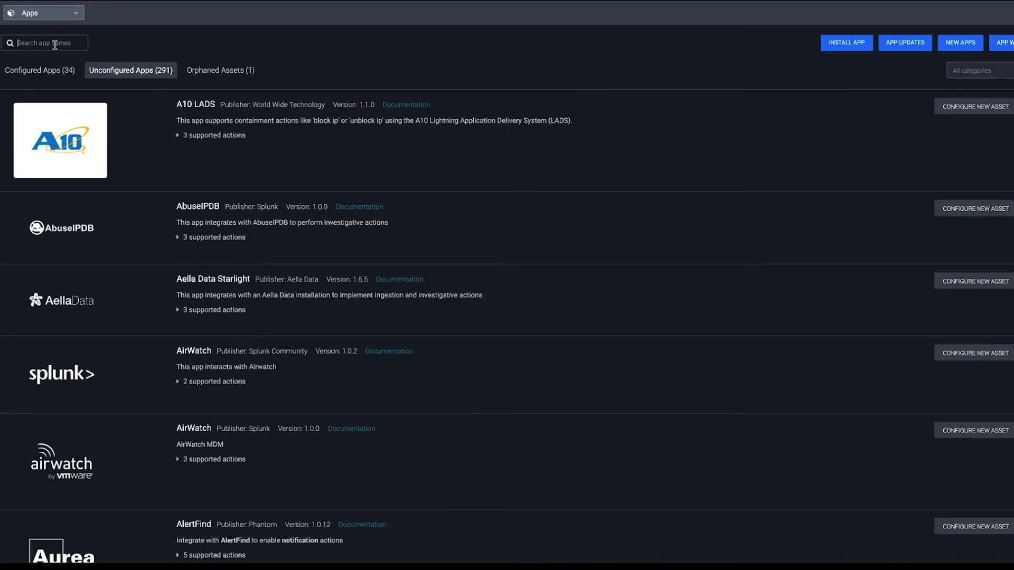
{"action": "type", "text": "virus"}
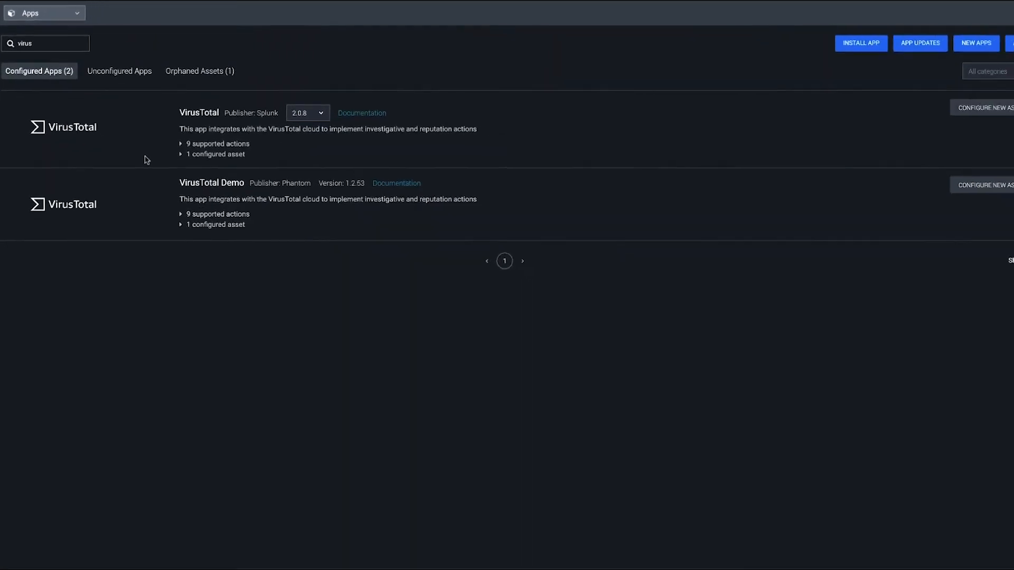
{"action": "left_click", "coordinate": [215, 154]}
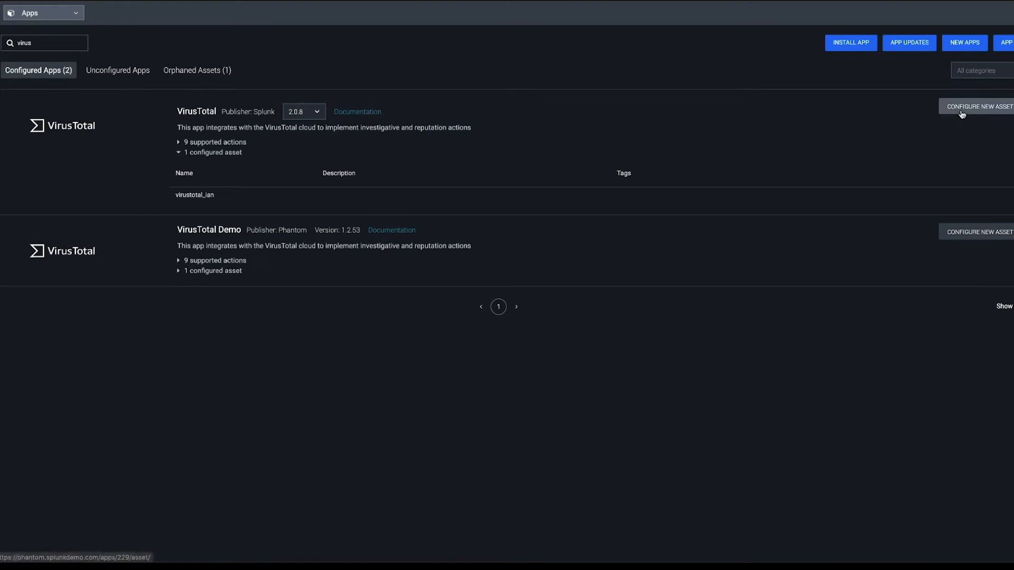
Start a new VirusTotal asset named 'virustotal' and move to its Asset Settings.
{"action": "left_click", "coordinate": [977, 106]}
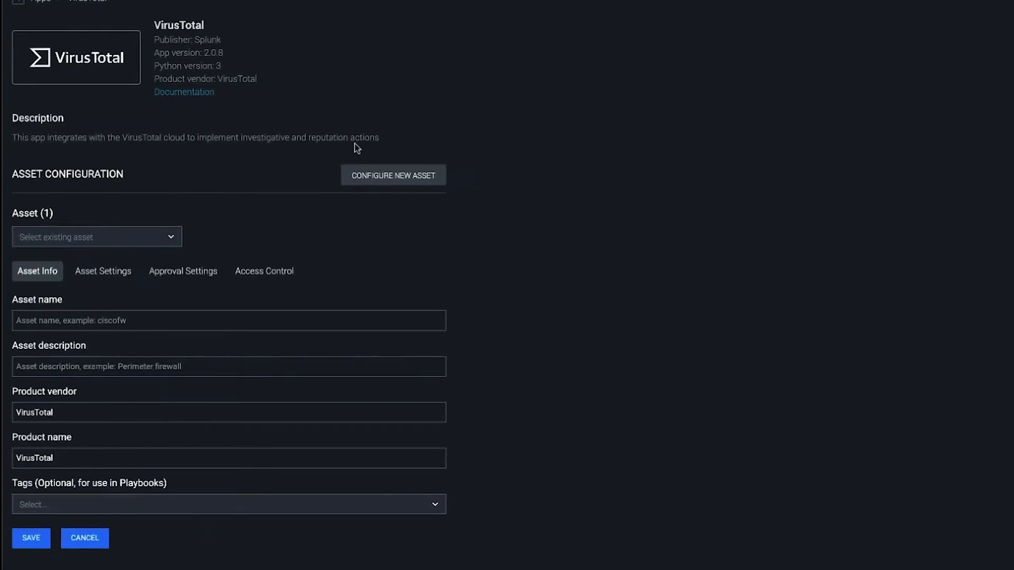
{"action": "left_click", "coordinate": [228, 320]}
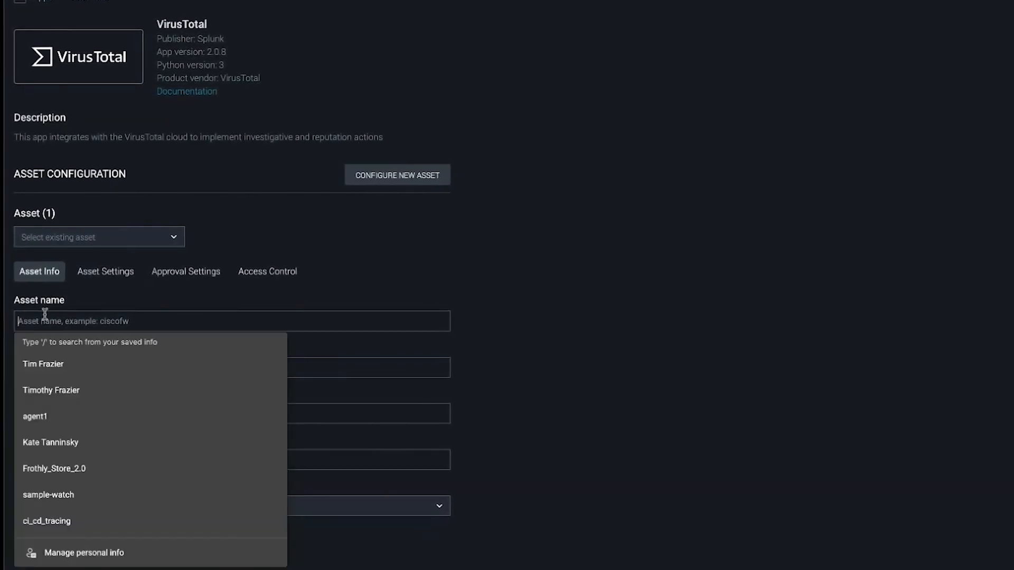
{"action": "type", "text": "virusttotal"}
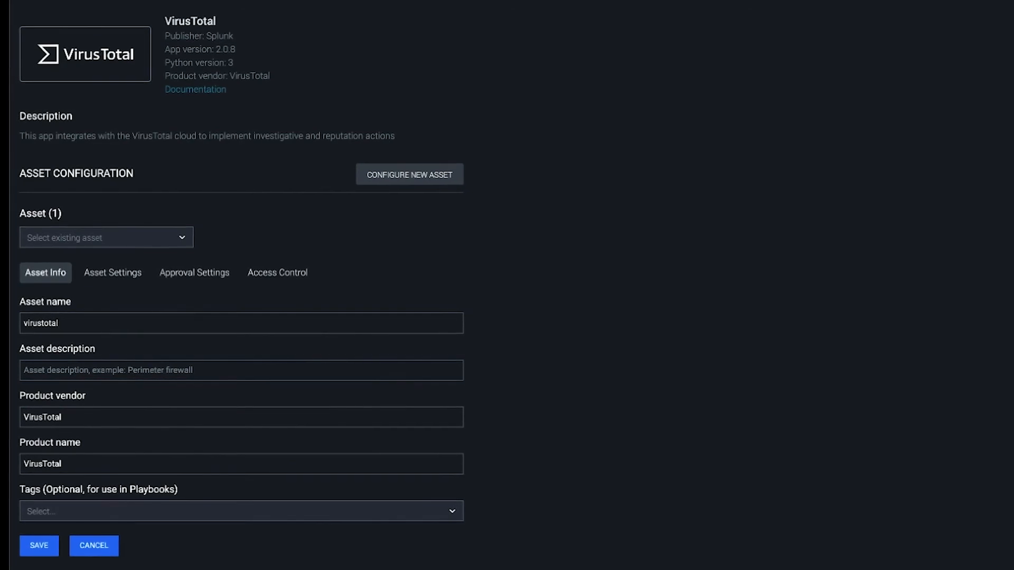
{"action": "left_click", "coordinate": [114, 272]}
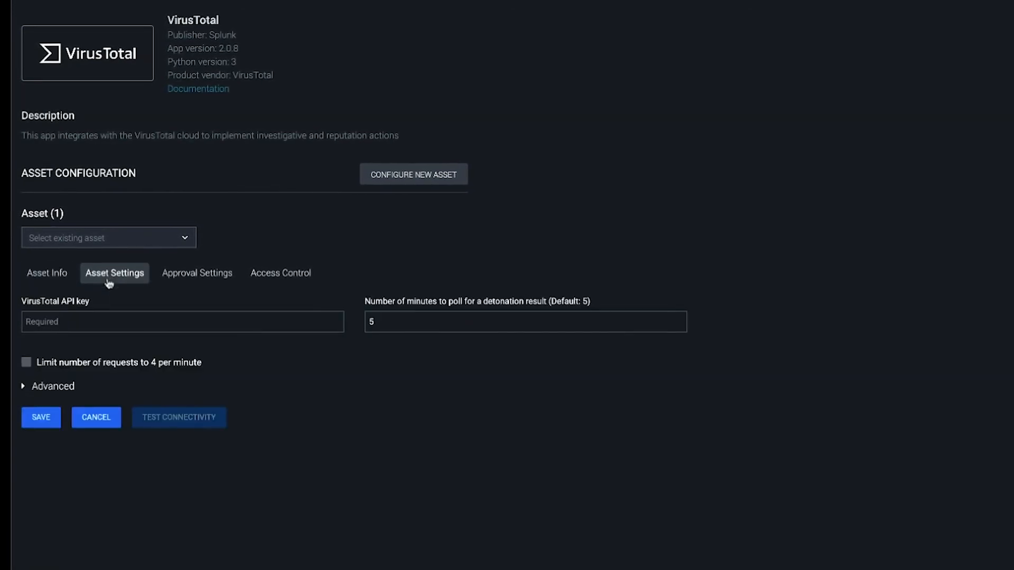
Enter the VirusTotal API key and save the new asset.
{"action": "left_click", "coordinate": [183, 322]}
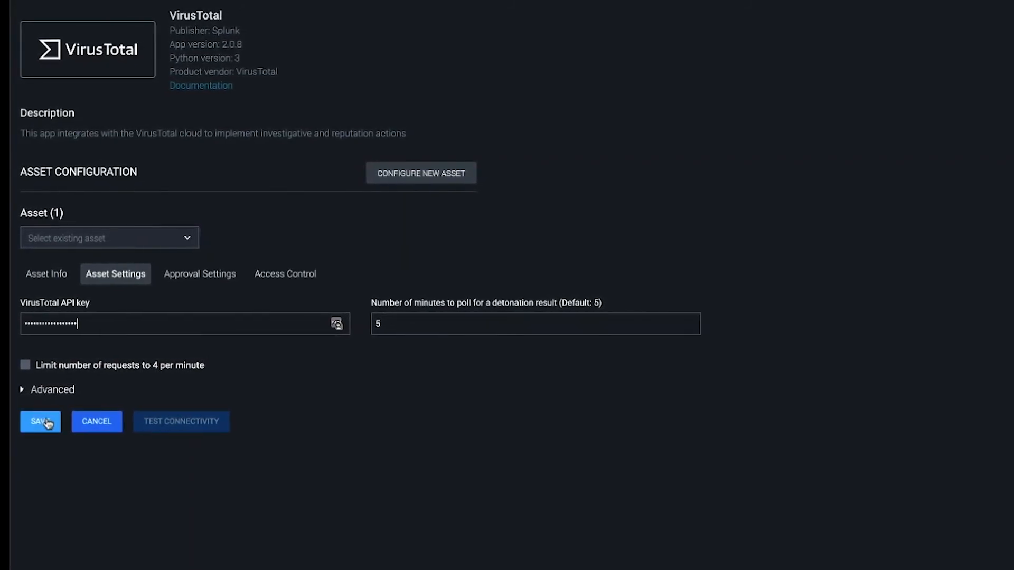
{"action": "left_click", "coordinate": [39, 421]}
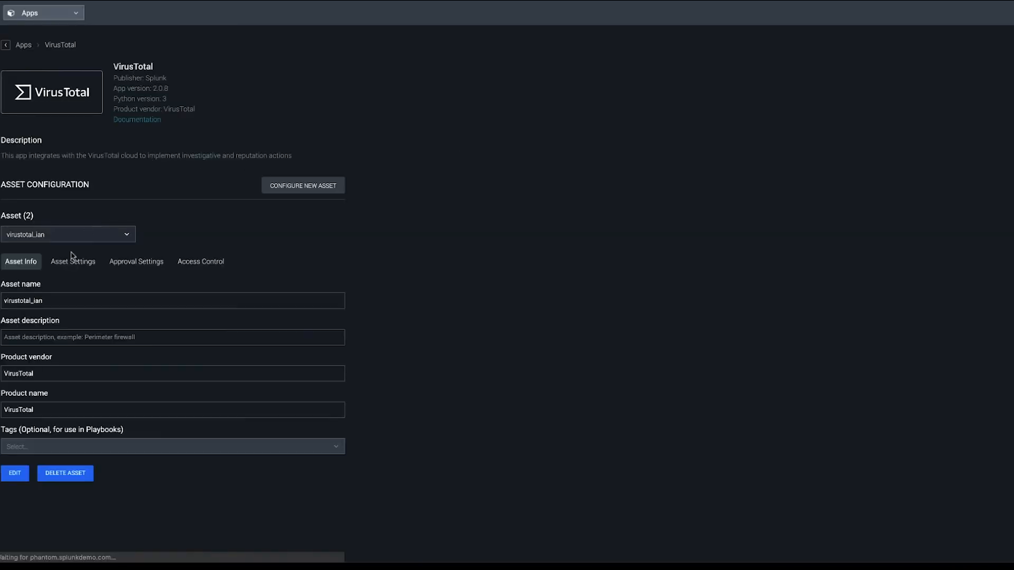
Run Test Connectivity on the saved VirusTotal asset from its Asset Settings.
{"action": "left_click", "coordinate": [73, 263]}
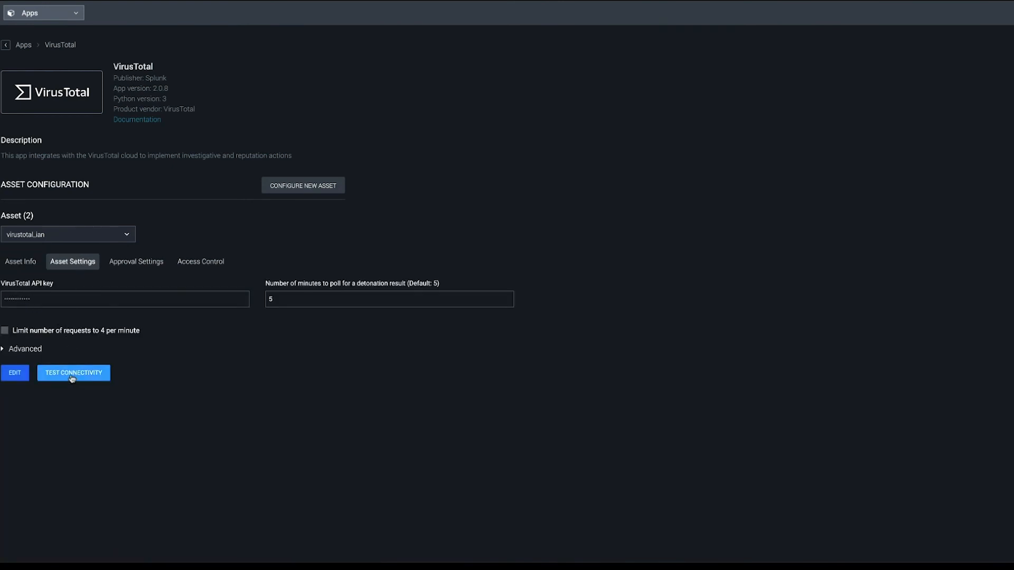
{"action": "left_click", "coordinate": [73, 372]}
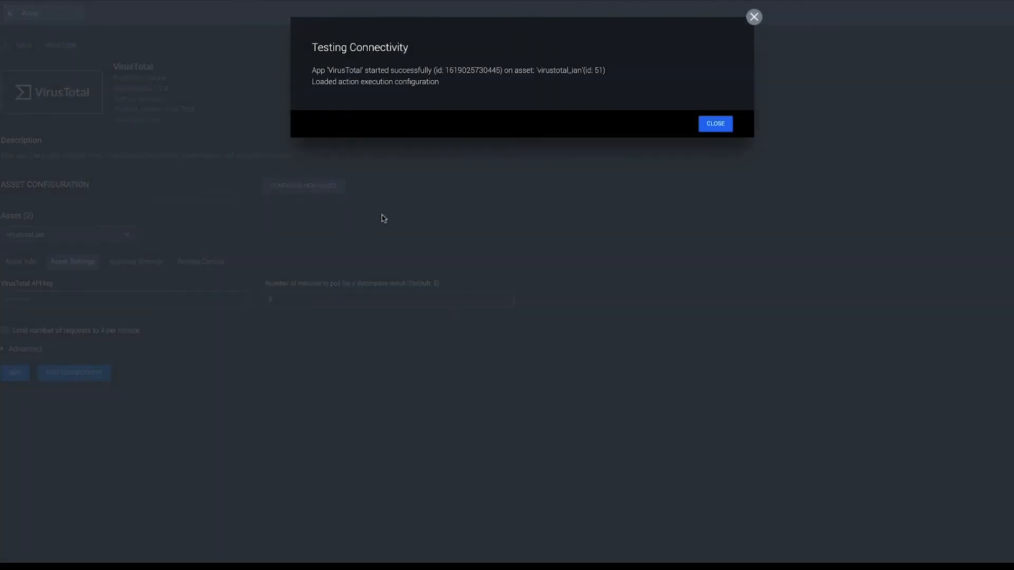